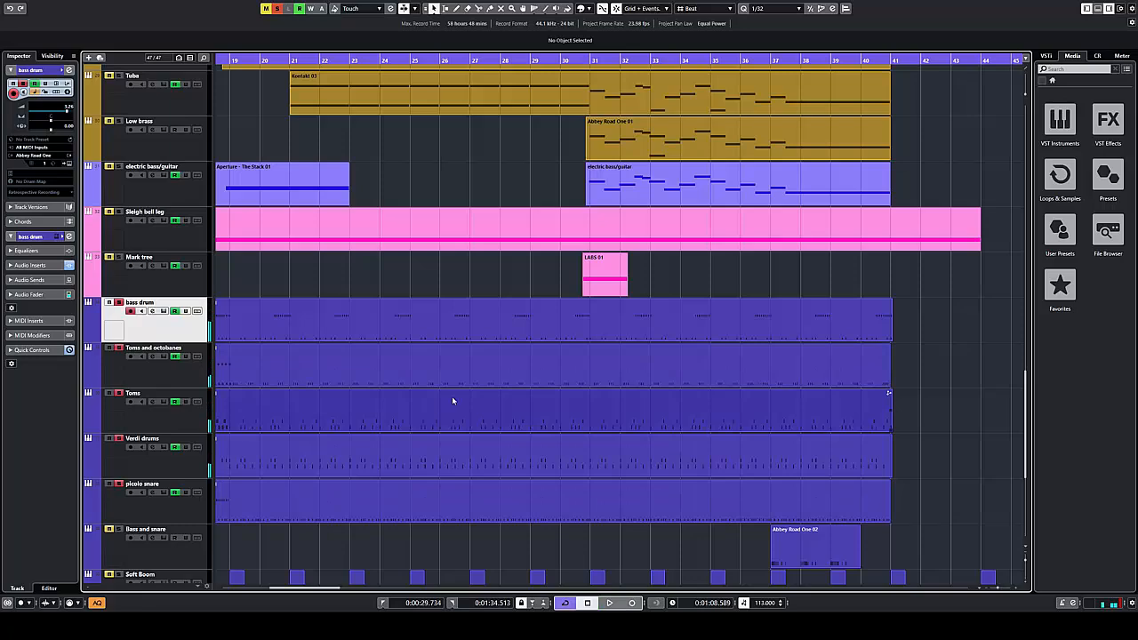
pyautogui.click(608, 603)
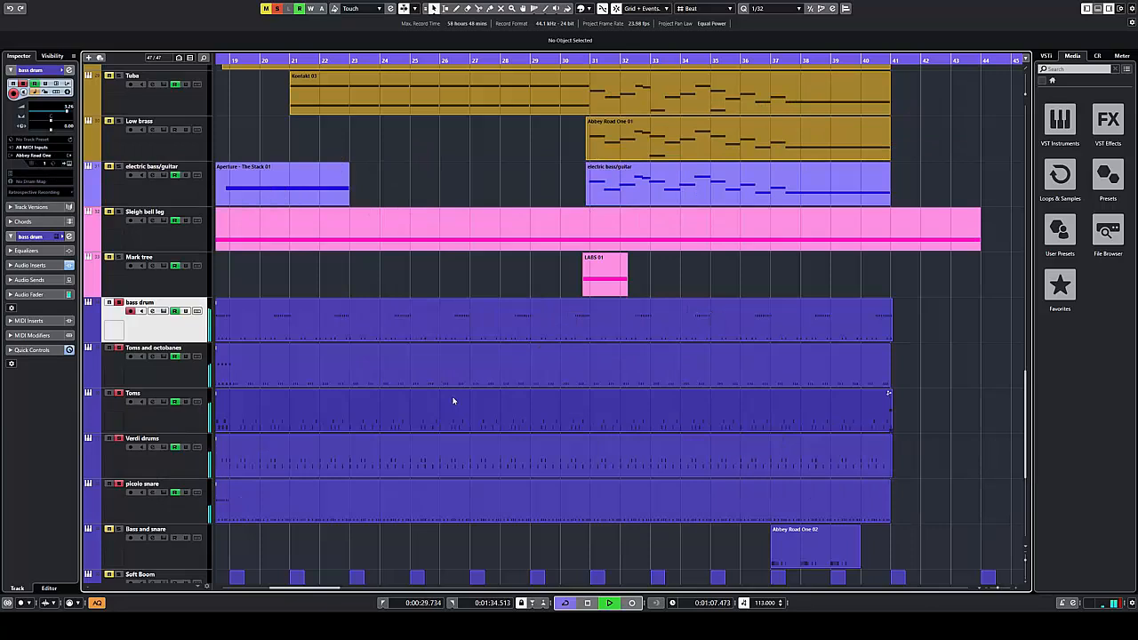